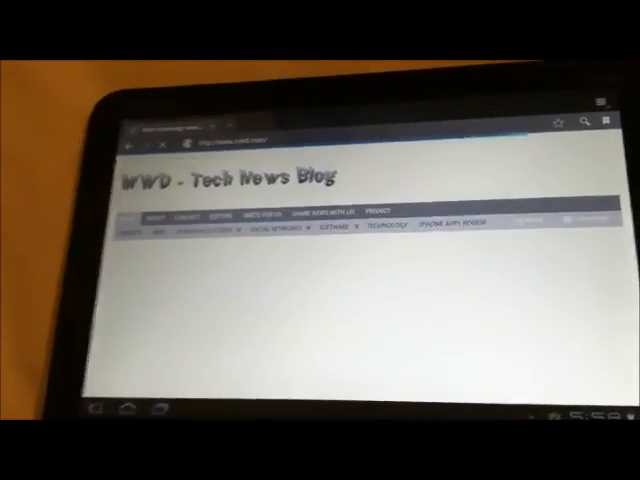
# - Scroll down the WWD Tech News Blog page in the Browser
pyautogui.scroll(-3)
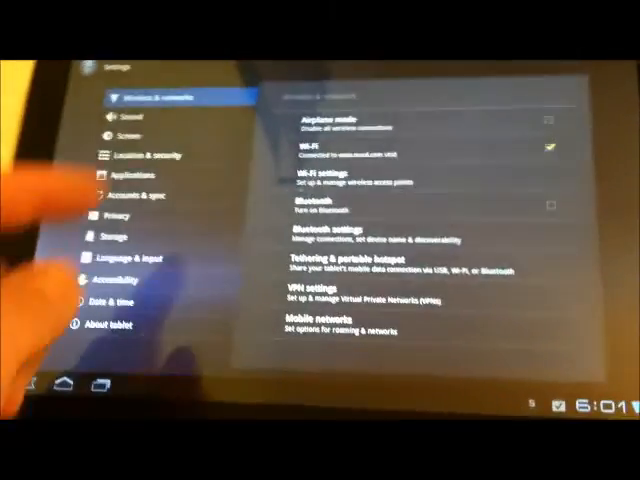
# - Browse the Sound, Applications and Storage pages, ending on About tablet with model and build details
pyautogui.click(124, 124)
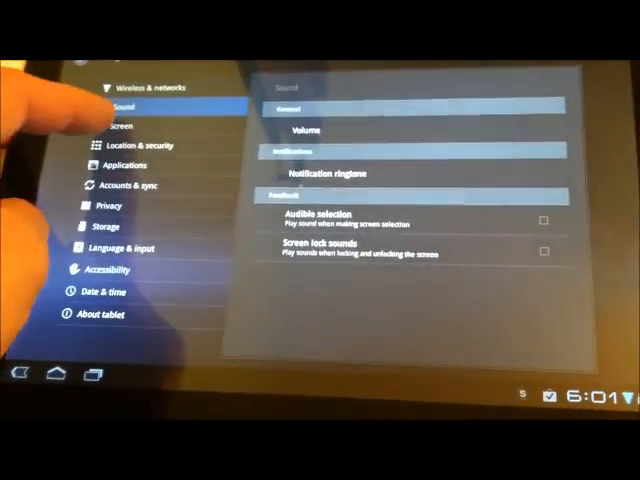
pyautogui.click(148, 146)
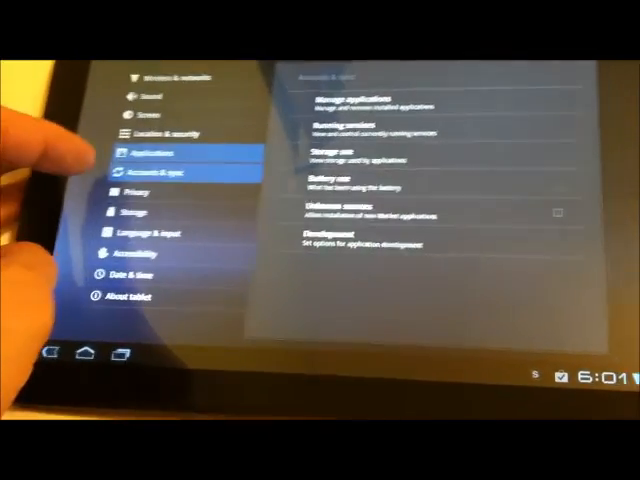
pyautogui.click(130, 212)
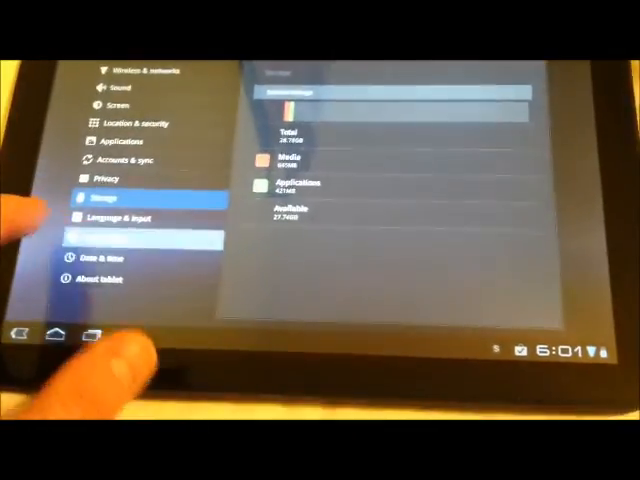
pyautogui.click(106, 280)
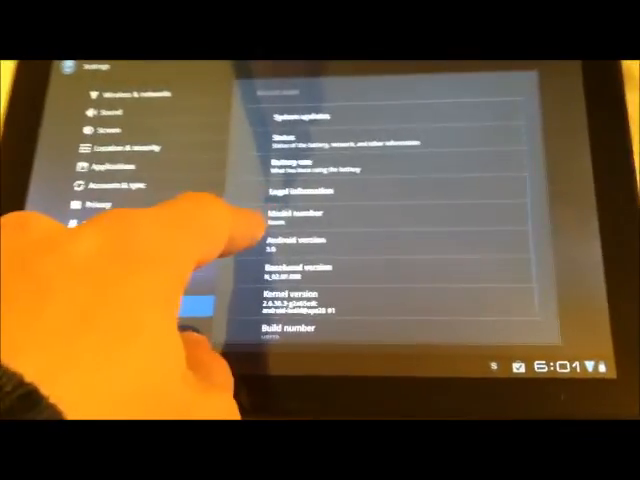